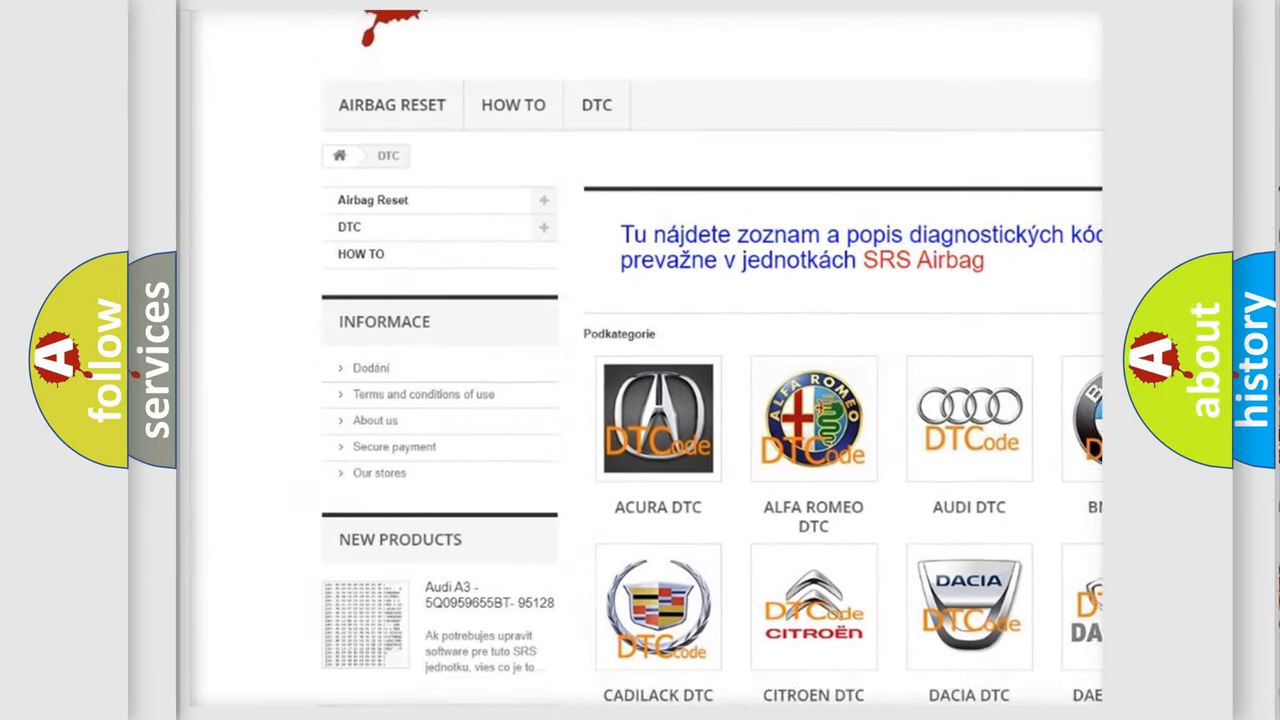
scroll("down", 3)
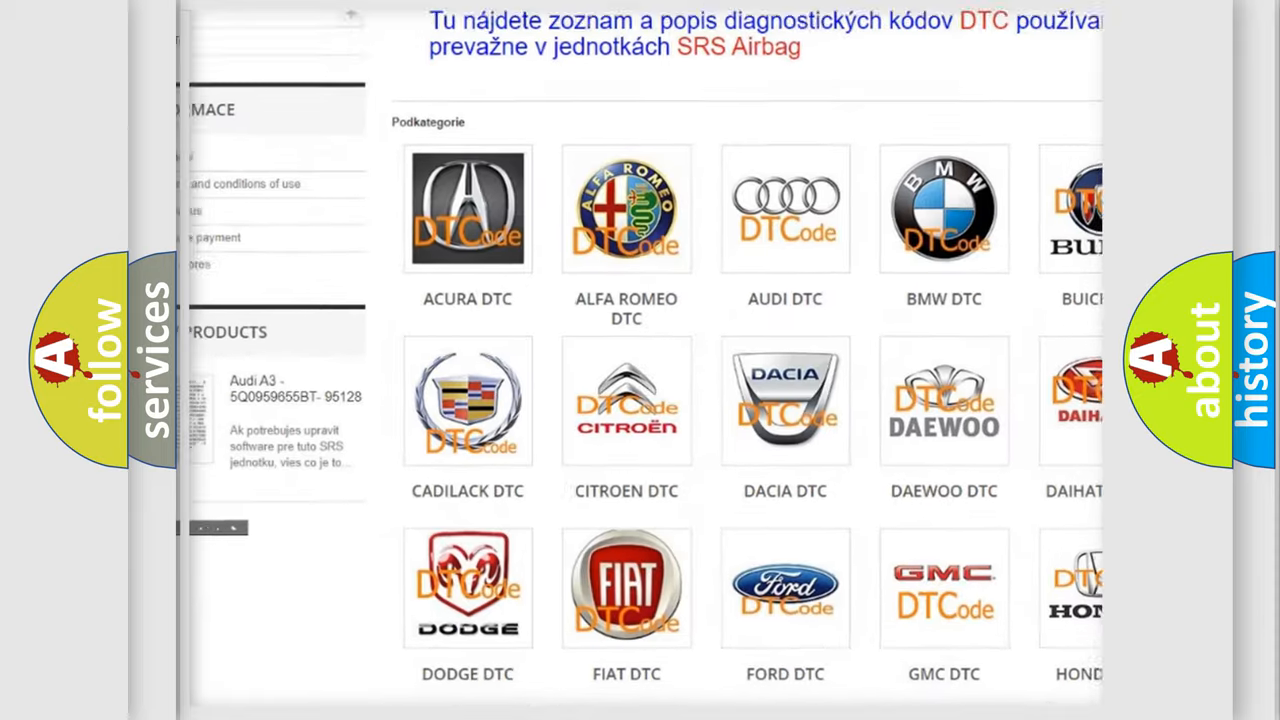
scroll("down", 3)
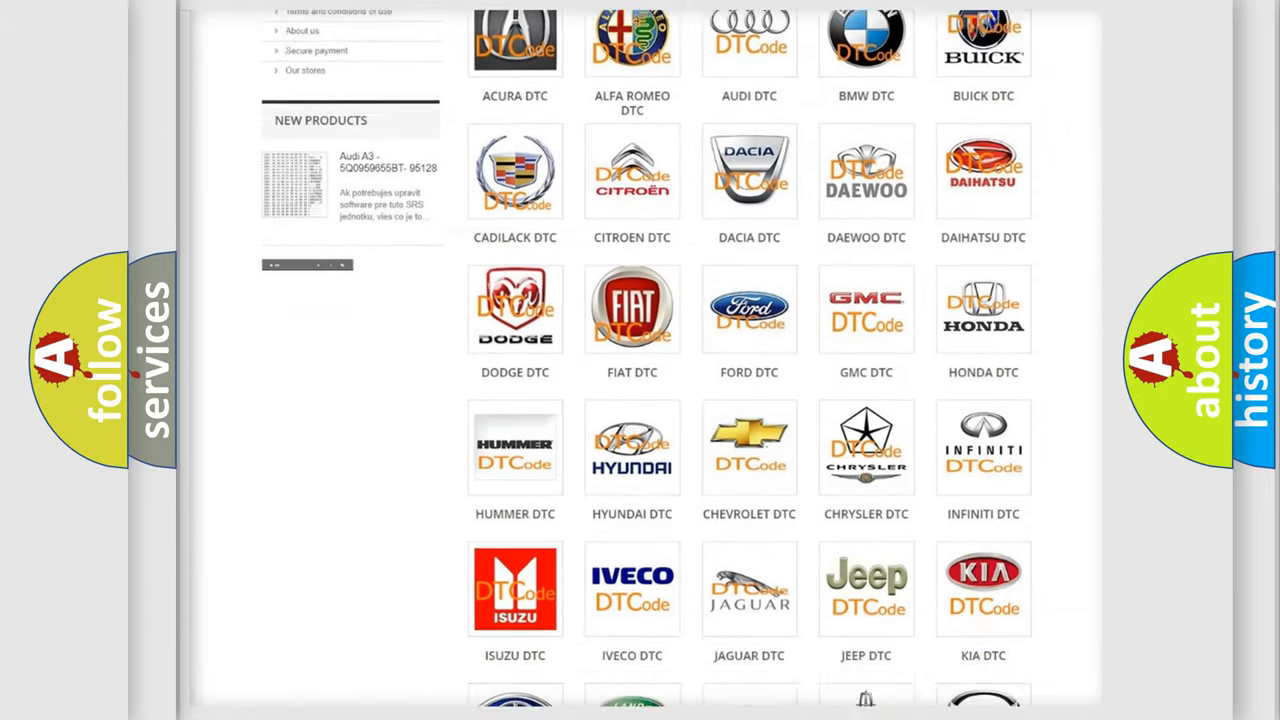
scroll("down", 3)
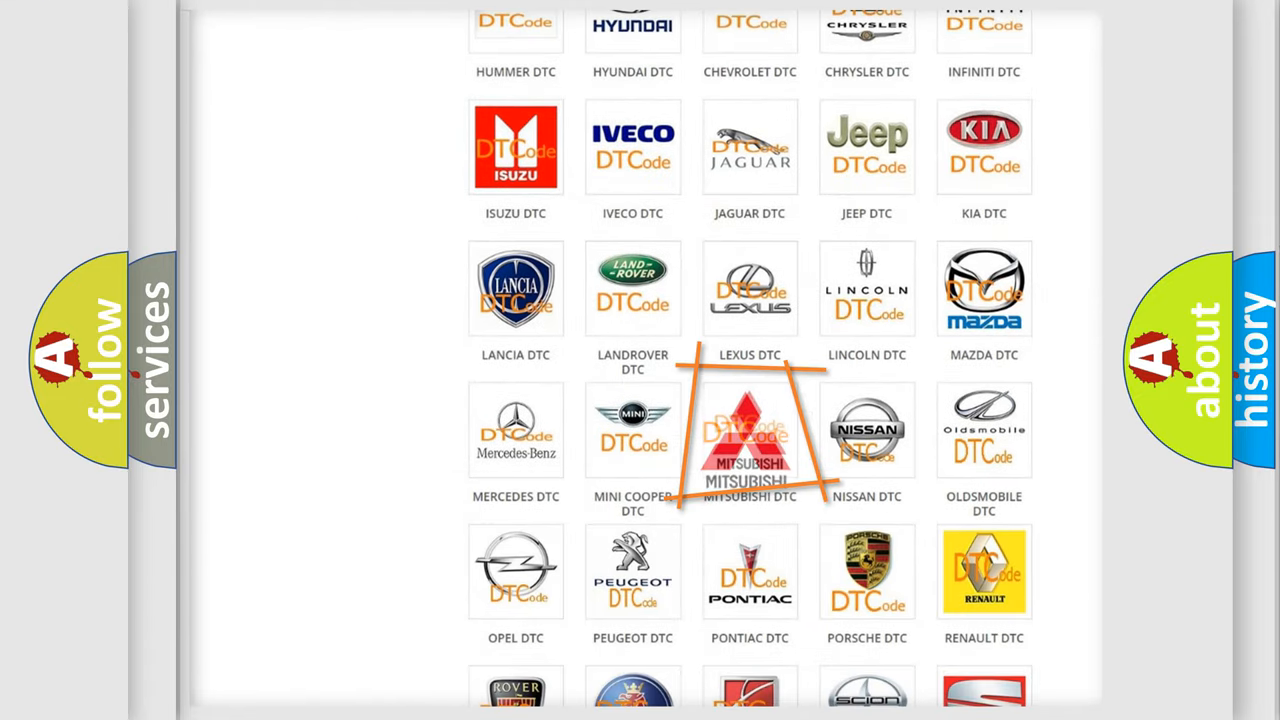